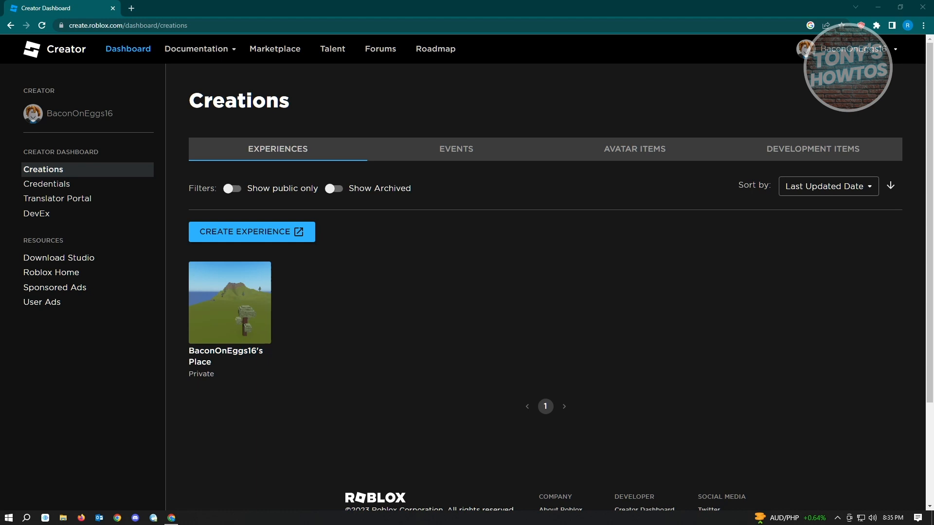
Minimize the Chrome window showing the Creator Dashboard's Creations page.
{"action": "left_click", "coordinate": [879, 8]}
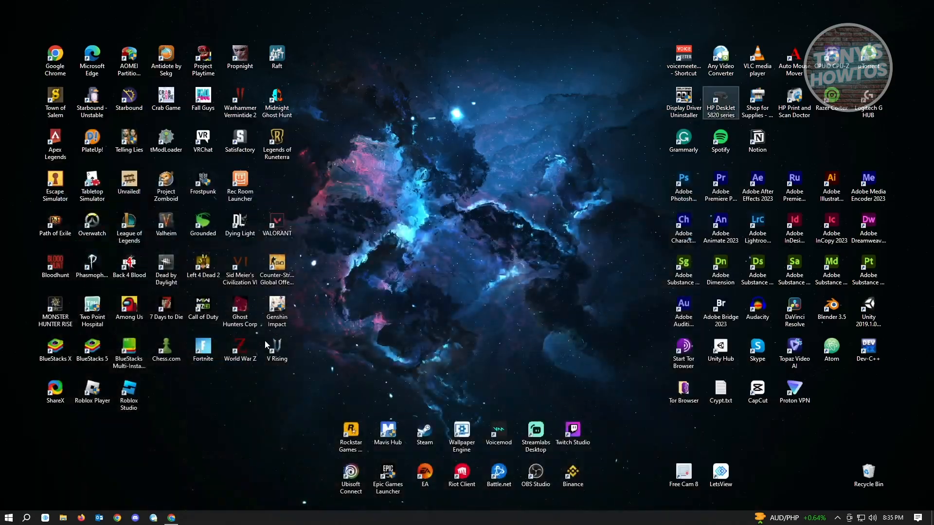
Launch Roblox Studio from its desktop shortcut and wait for My Games.
{"action": "left_click", "coordinate": [128, 393]}
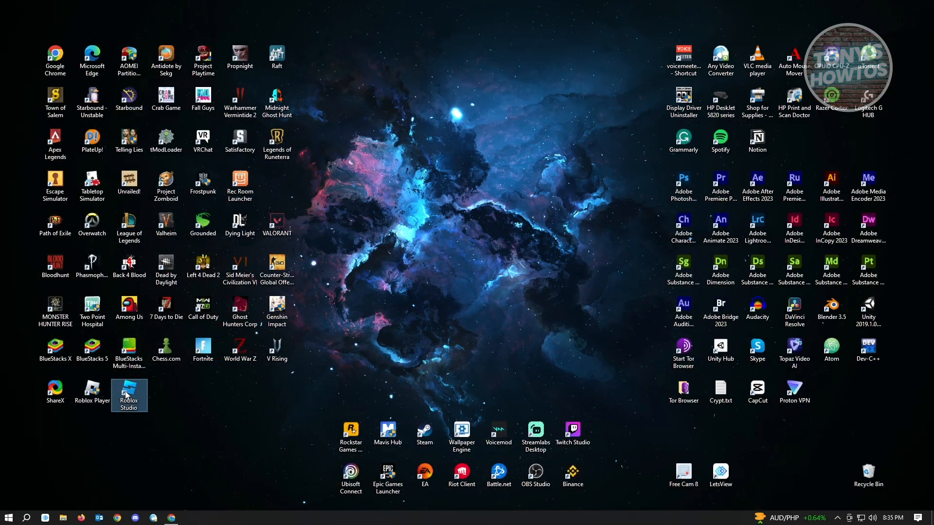
{"action": "mouse_move", "coordinate": [128, 390]}
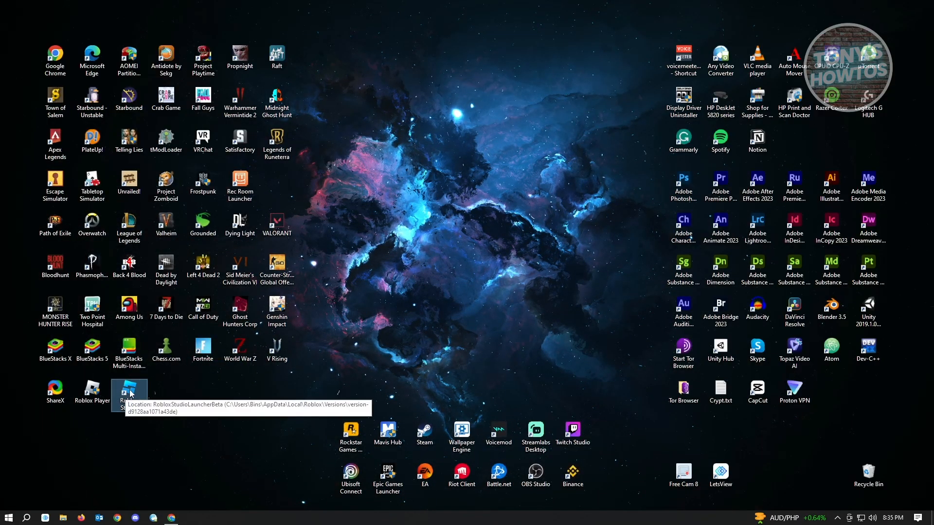
{"action": "double_click", "coordinate": [129, 392]}
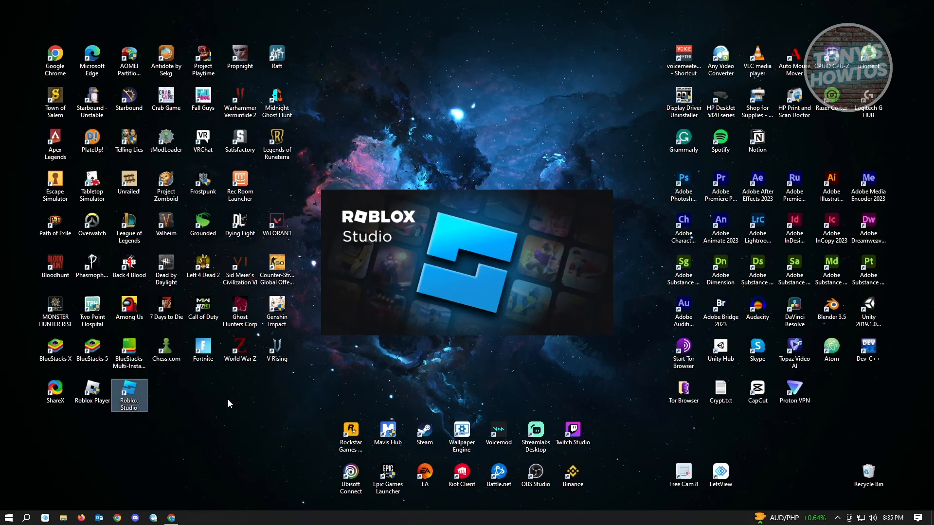
{"action": "double_click", "coordinate": [128, 393]}
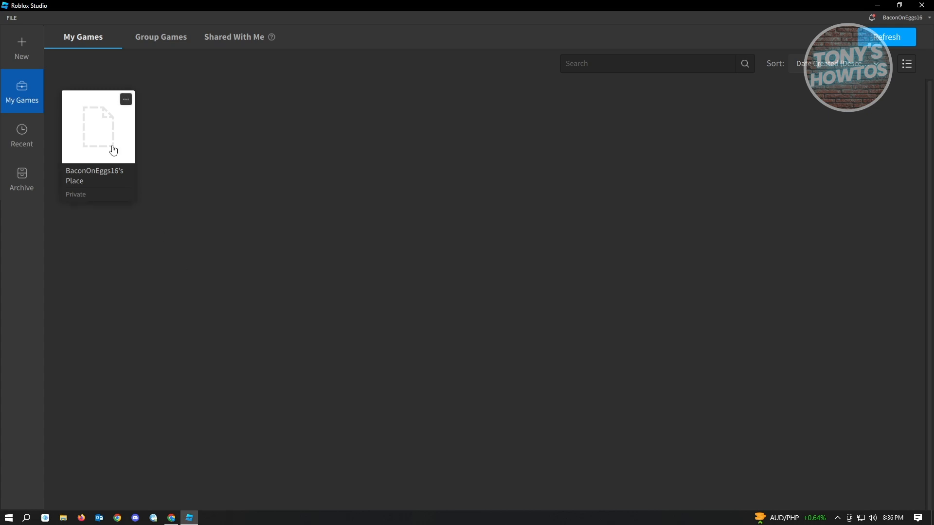
Open BaconOnEggs16's Place from My Games for editing.
{"action": "double_click", "coordinate": [97, 127]}
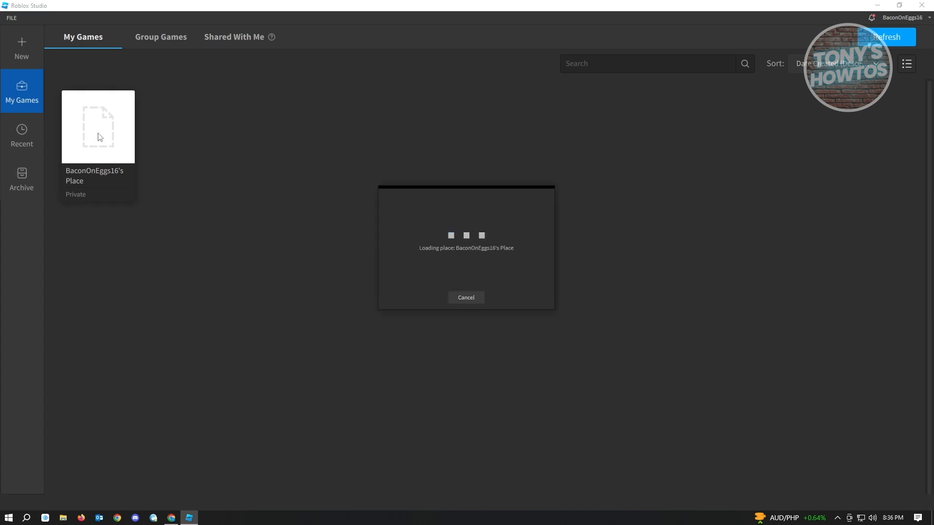
{"action": "double_click", "coordinate": [97, 127]}
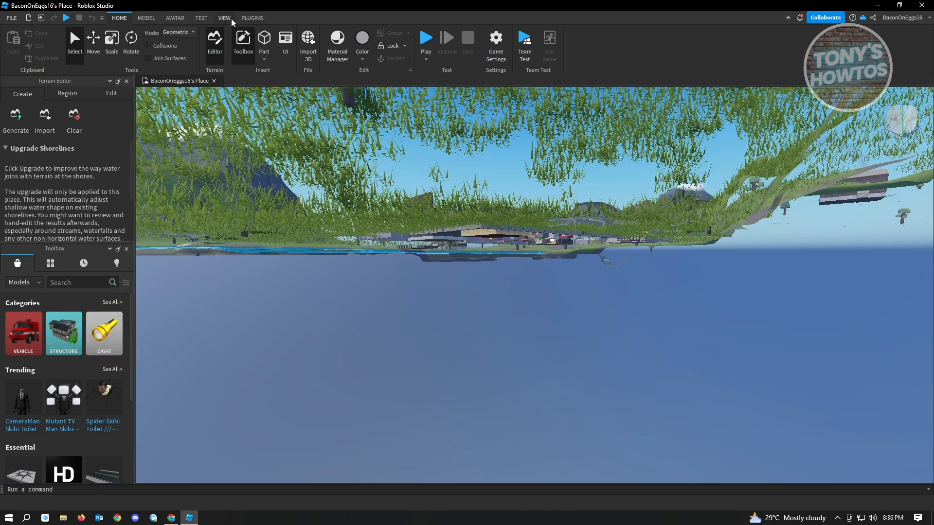
Switch to the VIEW tab and show the Explorer panel.
{"action": "left_click", "coordinate": [225, 18]}
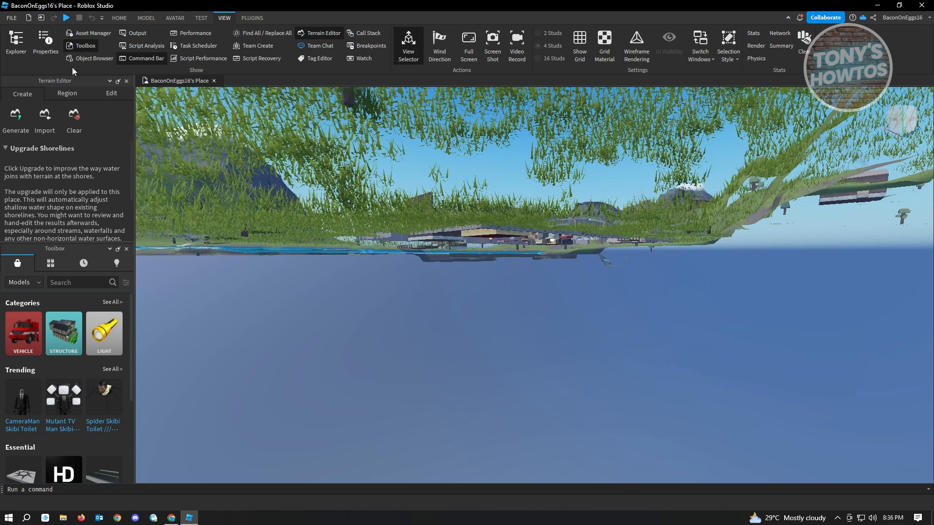
{"action": "mouse_move", "coordinate": [16, 42]}
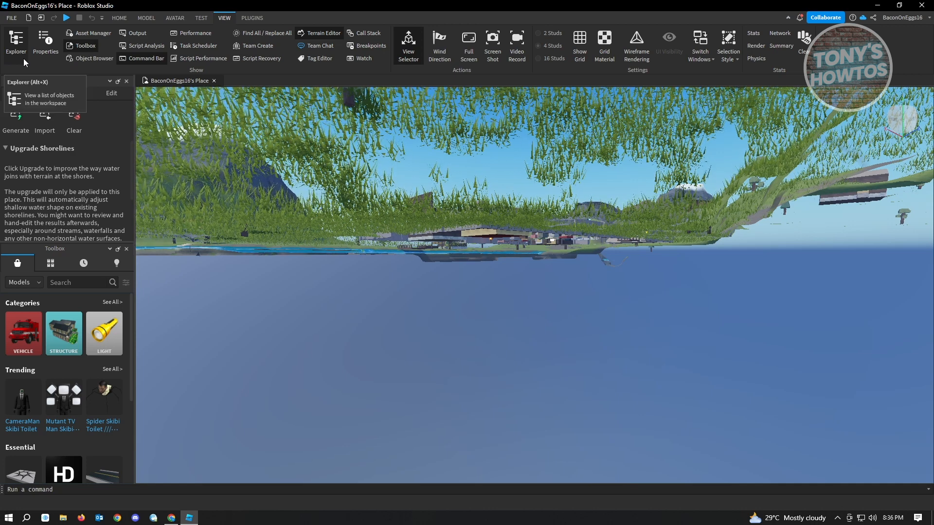
{"action": "left_click", "coordinate": [15, 43]}
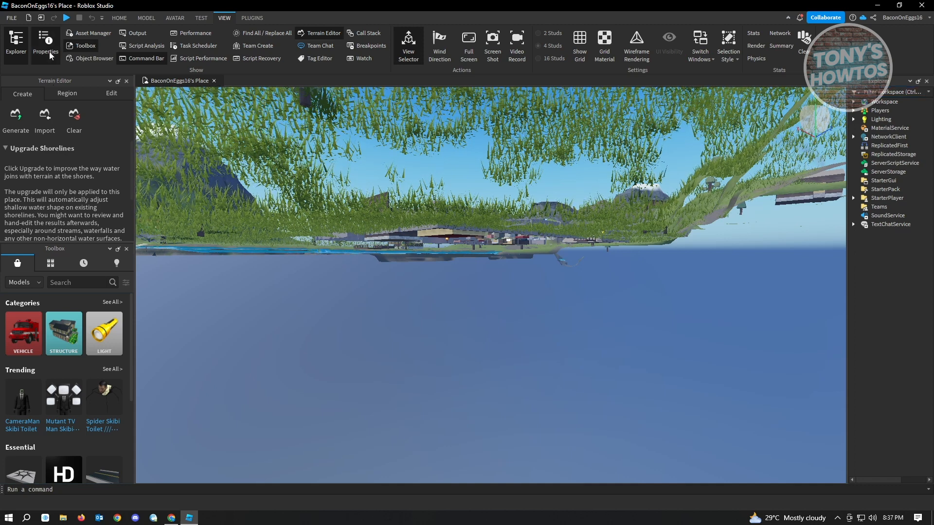
Show the Properties panel from the View tab's Show group.
{"action": "left_click", "coordinate": [45, 44]}
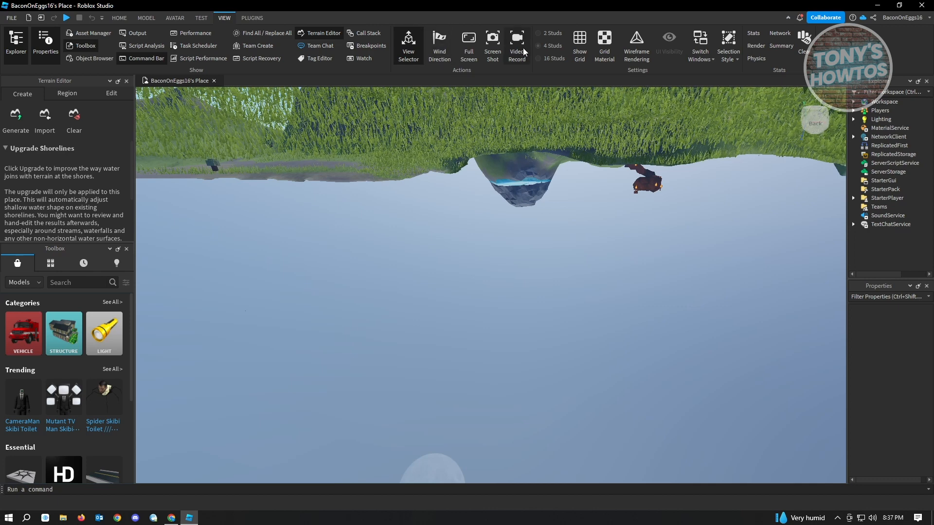
{"action": "mouse_move", "coordinate": [516, 42]}
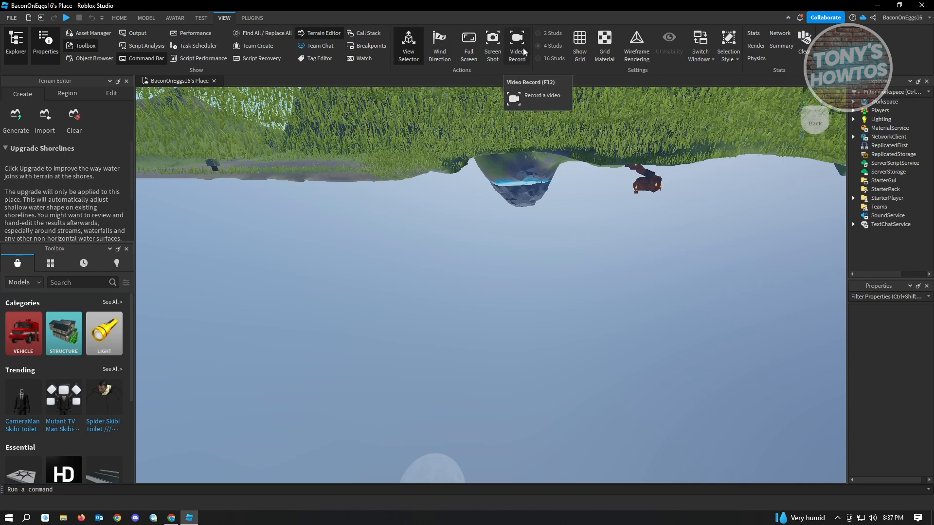